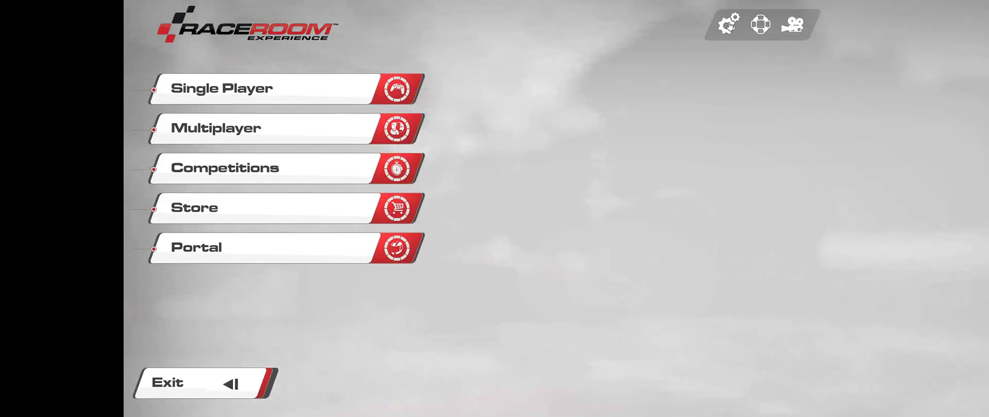
- Open the Options screen from the settings gear at the top right of the main menu
click(728, 25)
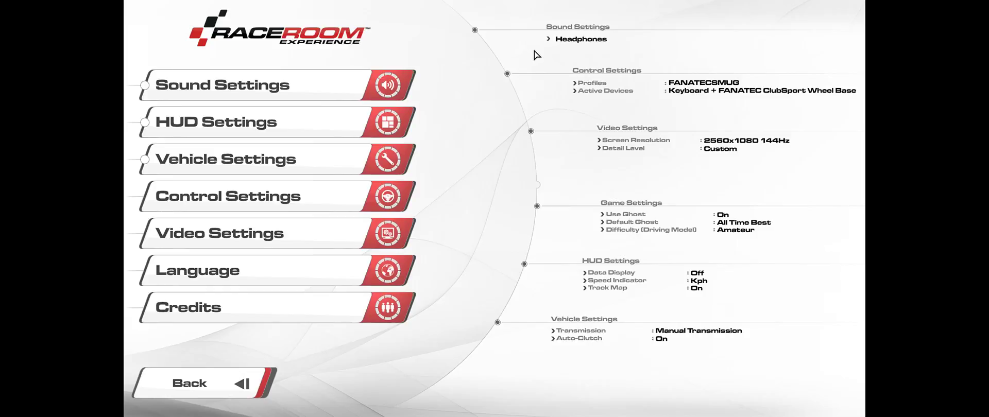
mouse_move(548, 46)
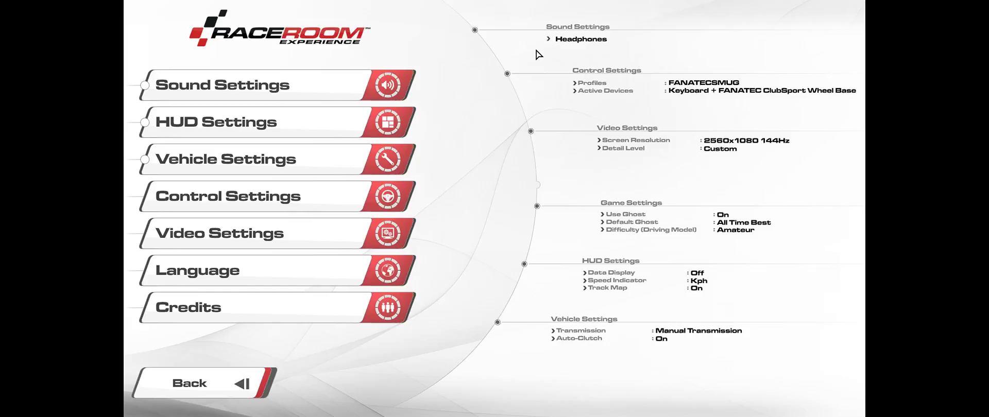
mouse_move(309, 152)
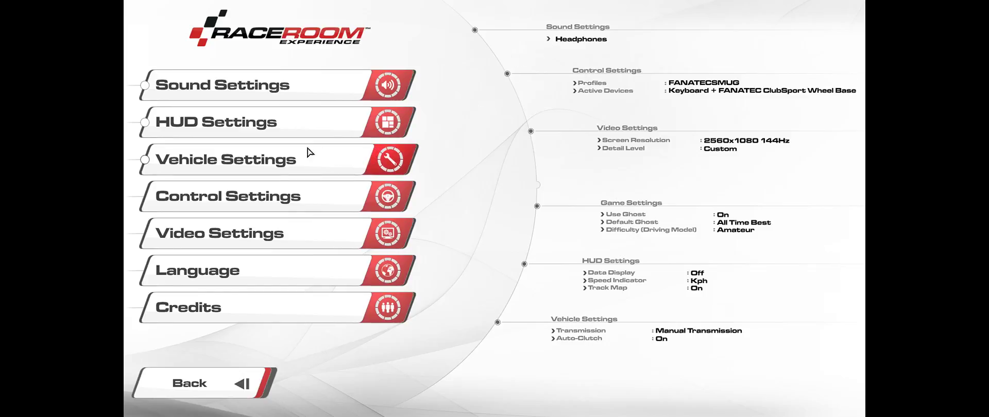
- Open Video Settings to show display, 21:9 aspect ratio, resolution, VSync and field of view
click(218, 232)
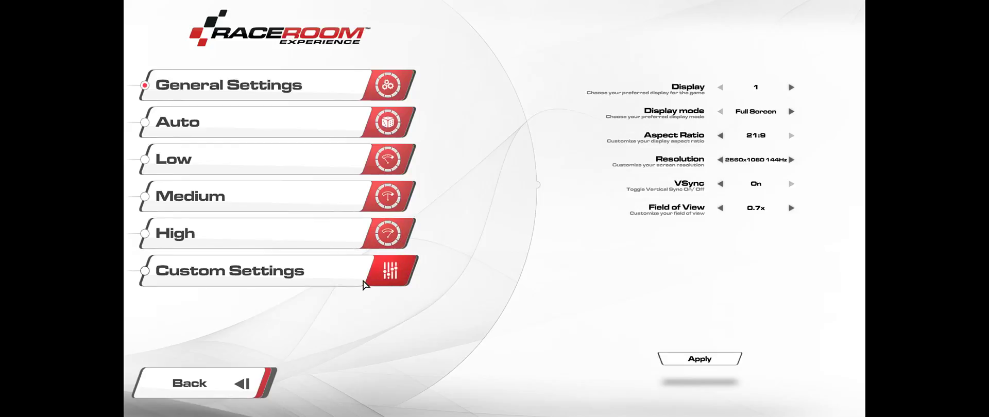
mouse_move(713, 99)
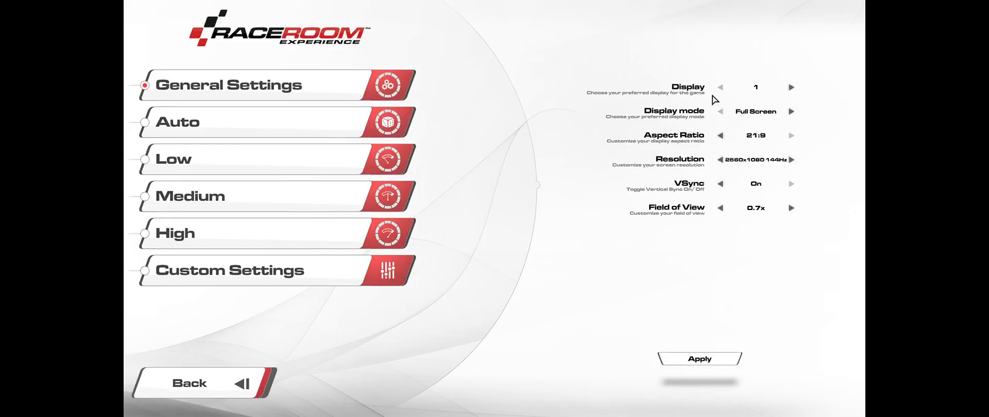
mouse_move(580, 177)
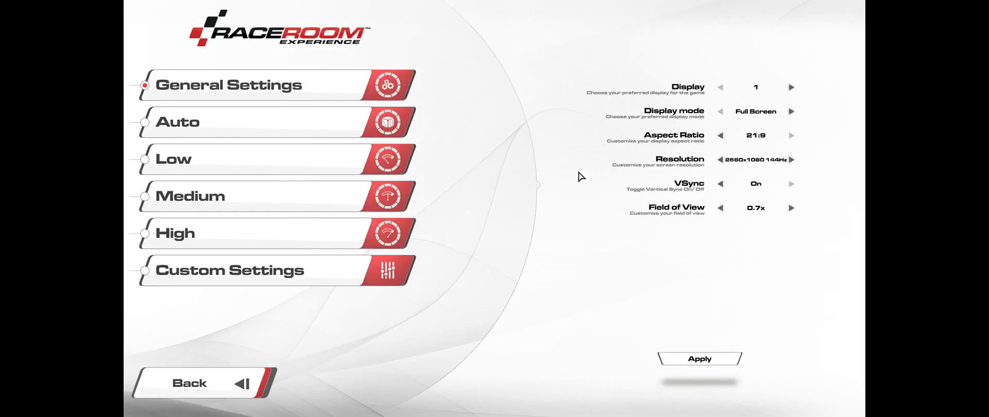
mouse_move(492, 328)
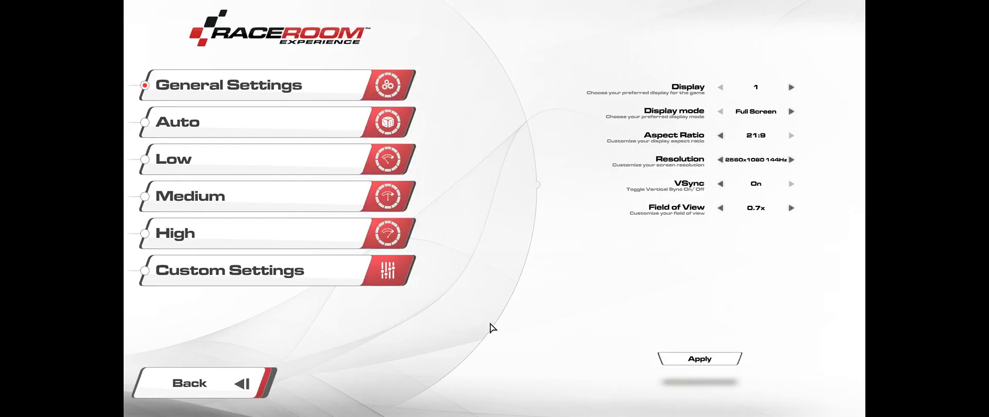
mouse_move(495, 327)
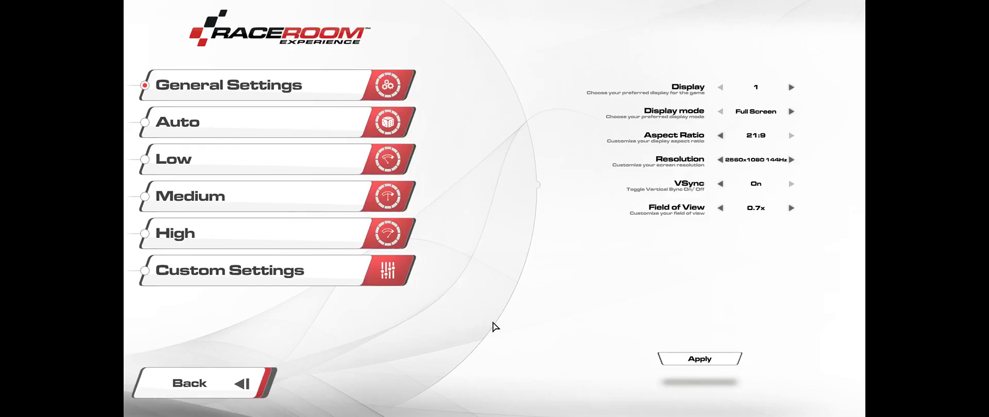
mouse_move(424, 317)
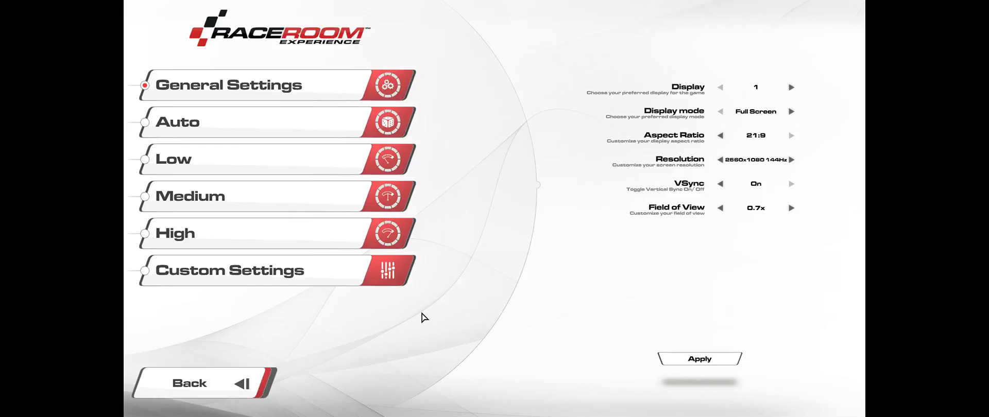
mouse_move(423, 293)
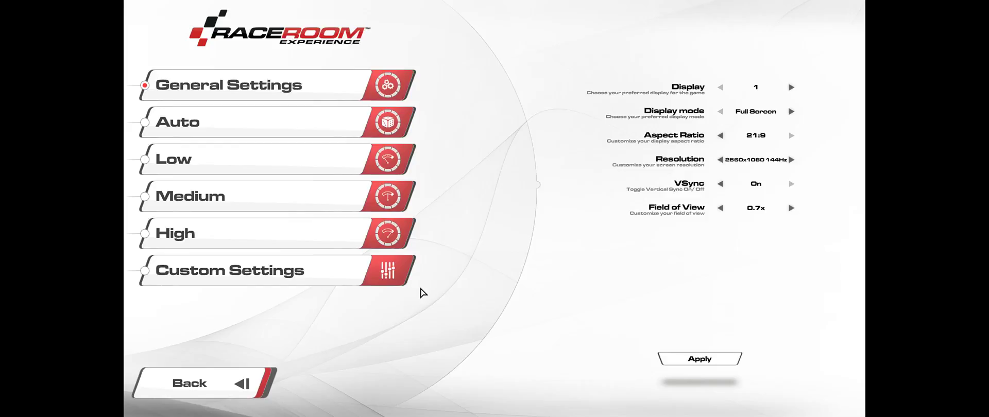
mouse_move(432, 293)
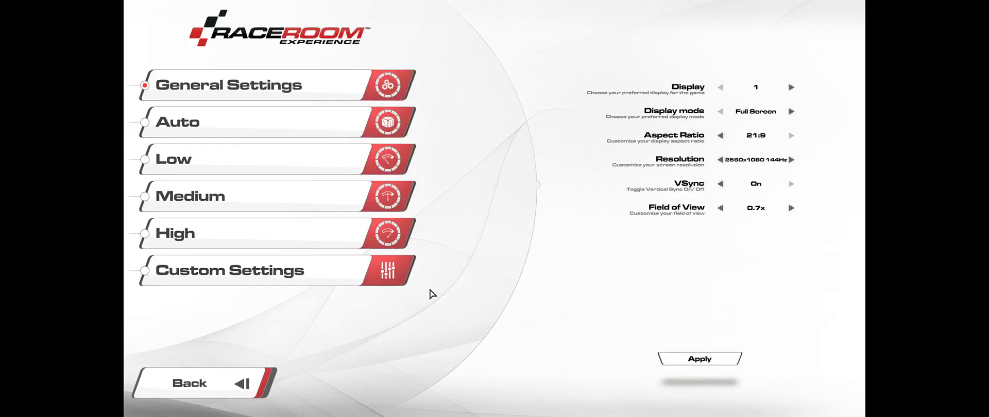
mouse_move(418, 300)
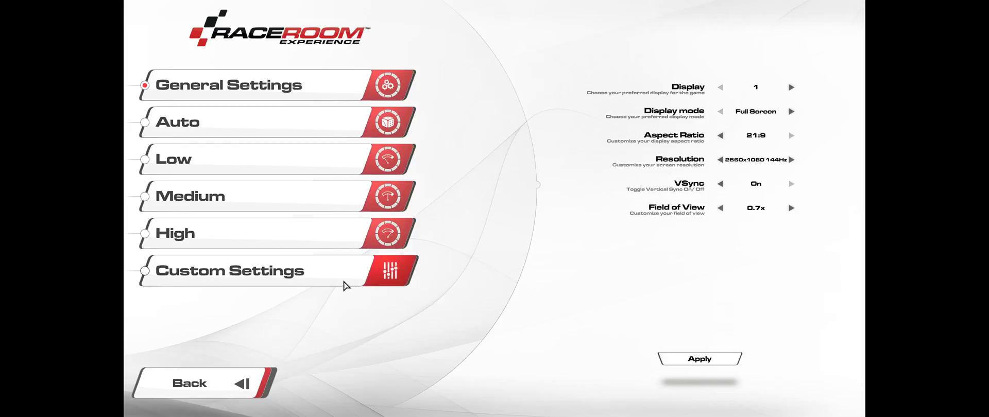
click(229, 270)
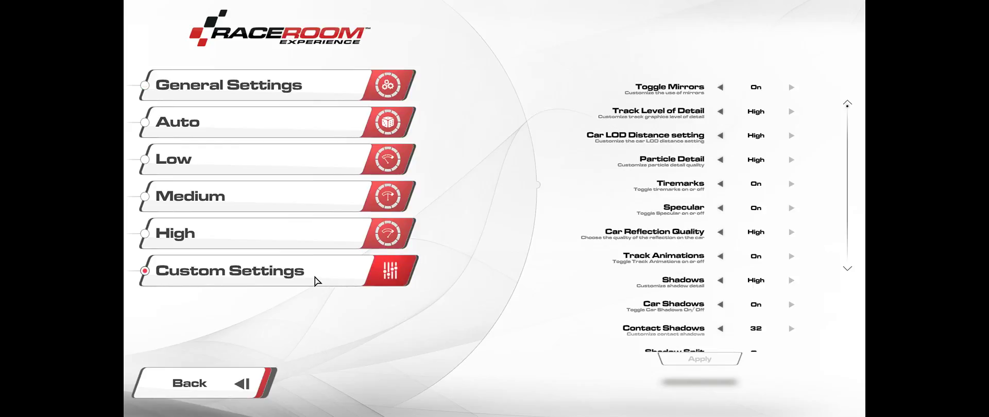
mouse_move(857, 259)
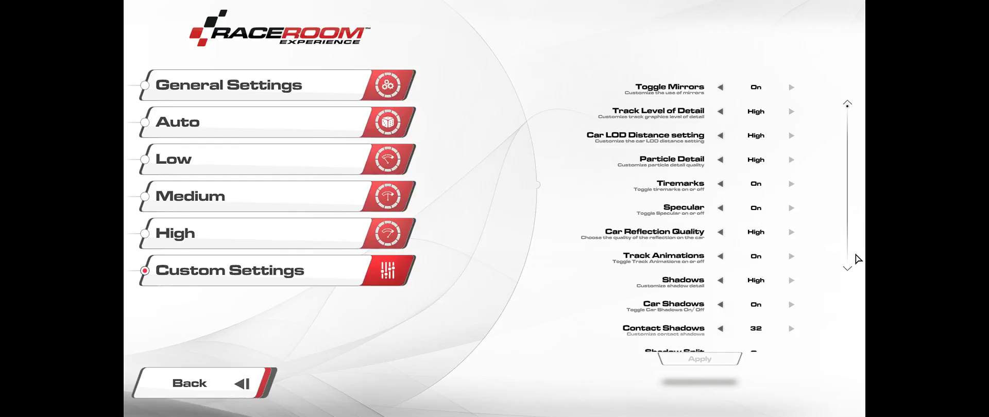
scroll(down, 3)
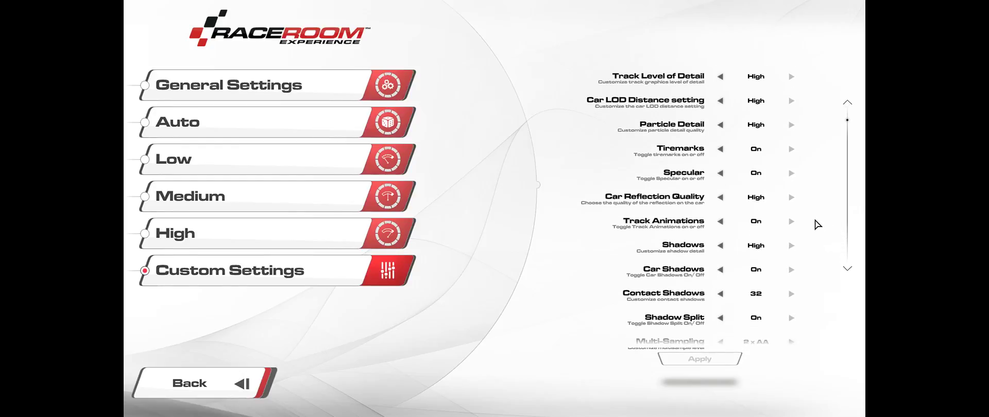
scroll(down, 3)
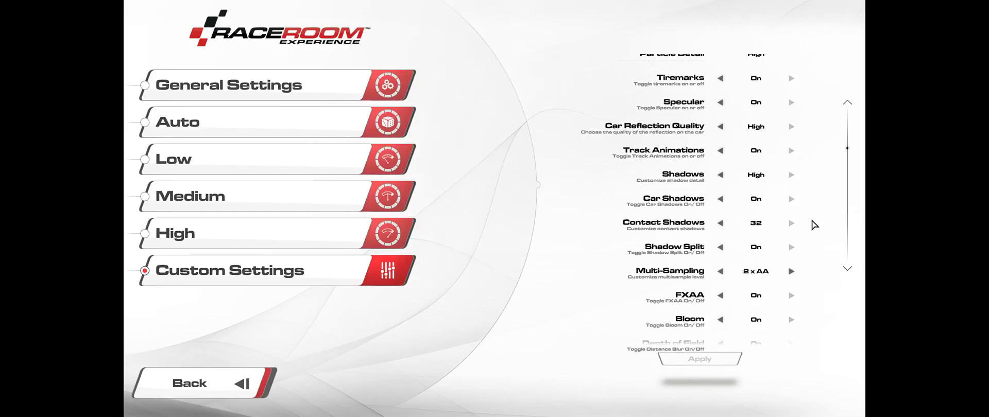
scroll(down, 3)
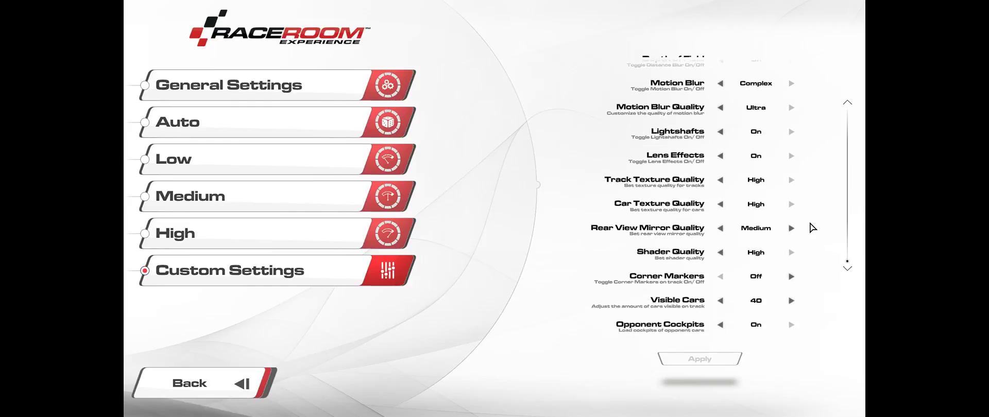
mouse_move(820, 231)
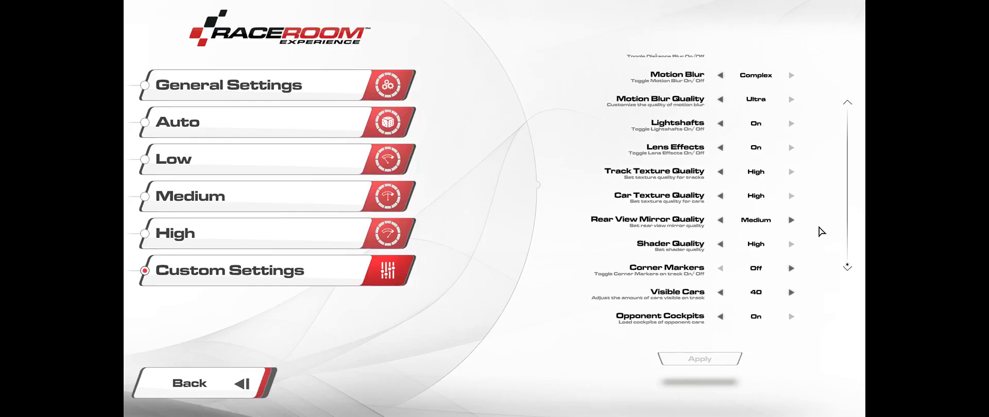
mouse_move(800, 269)
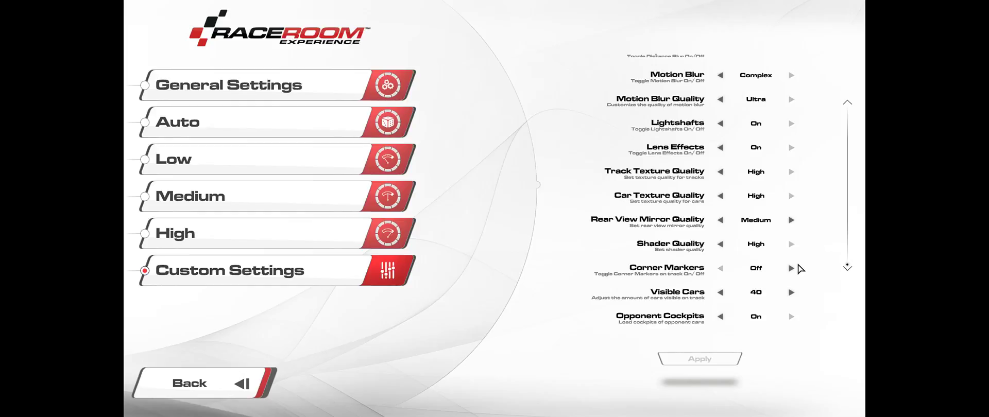
mouse_move(817, 208)
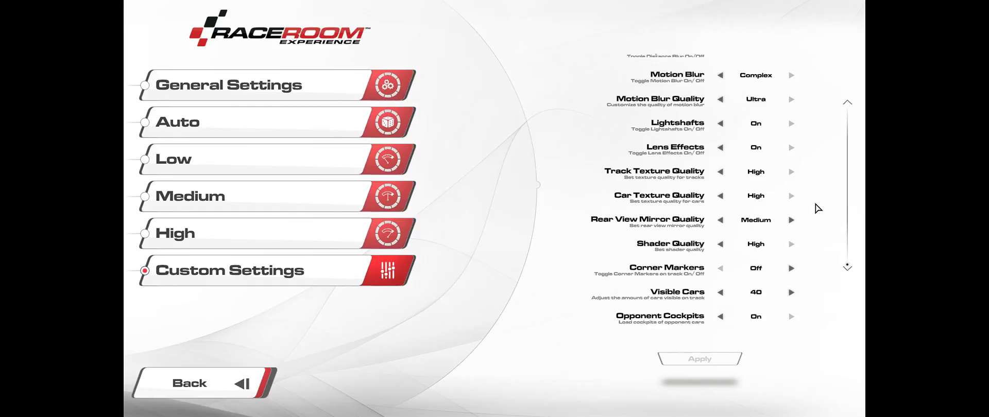
mouse_move(820, 217)
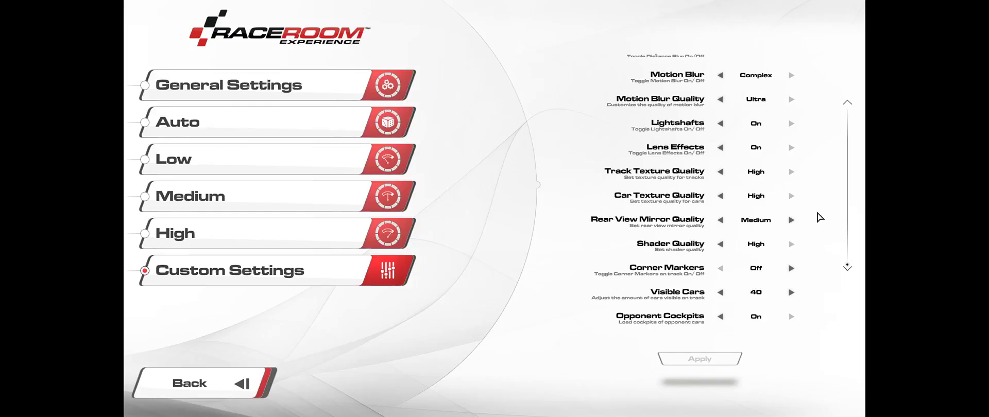
mouse_move(823, 271)
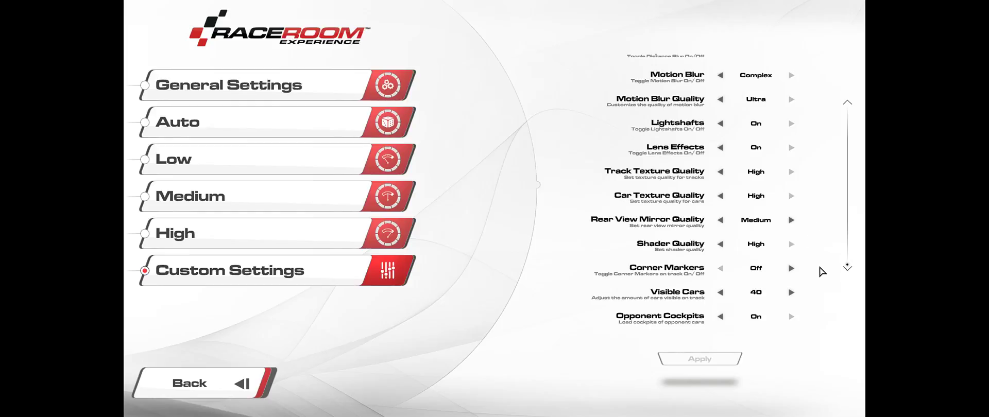
mouse_move(818, 276)
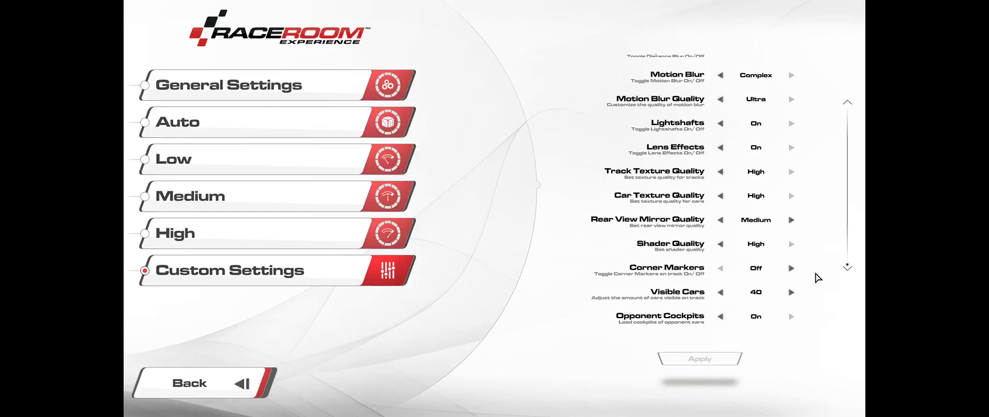
mouse_move(763, 327)
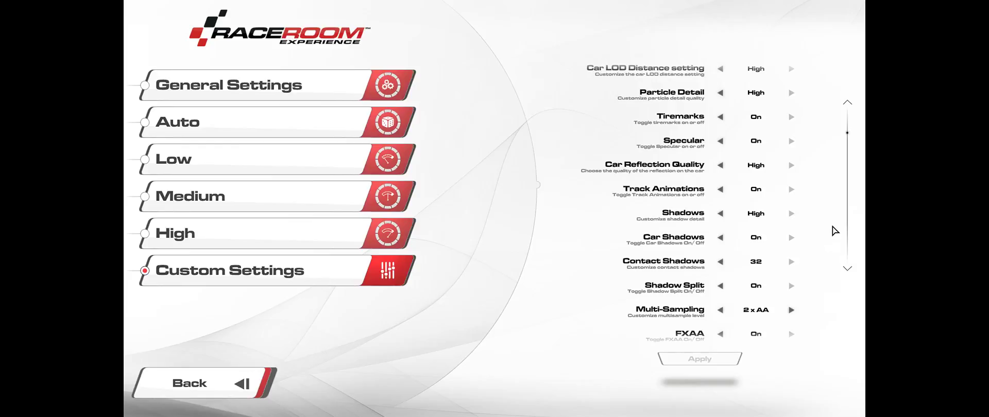
mouse_move(820, 210)
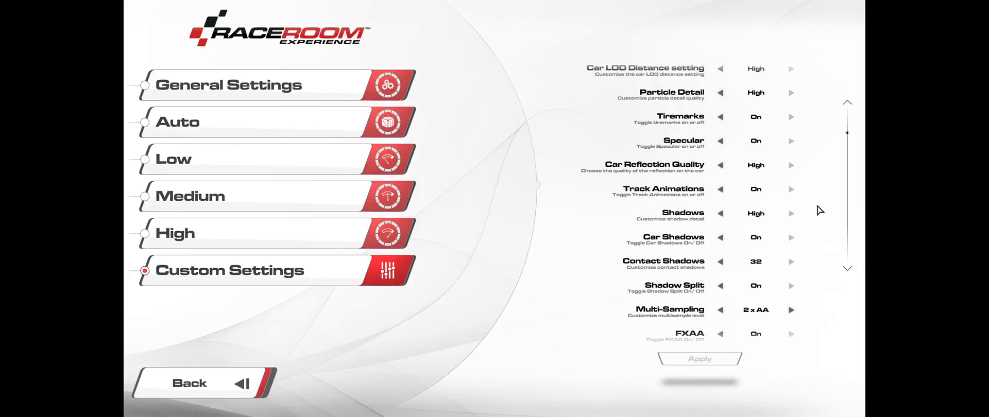
mouse_move(817, 206)
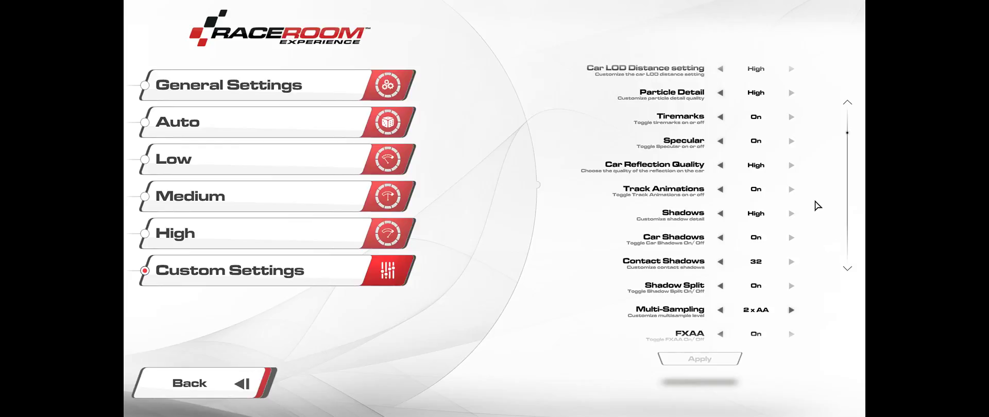
mouse_move(817, 169)
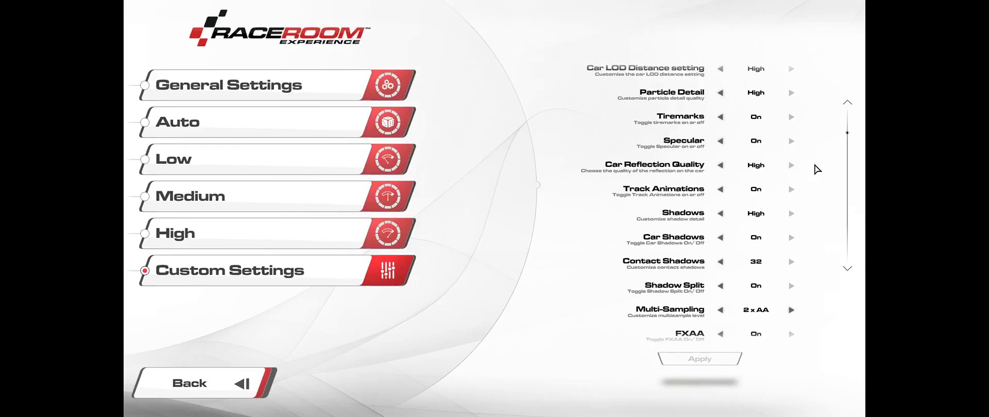
mouse_move(813, 163)
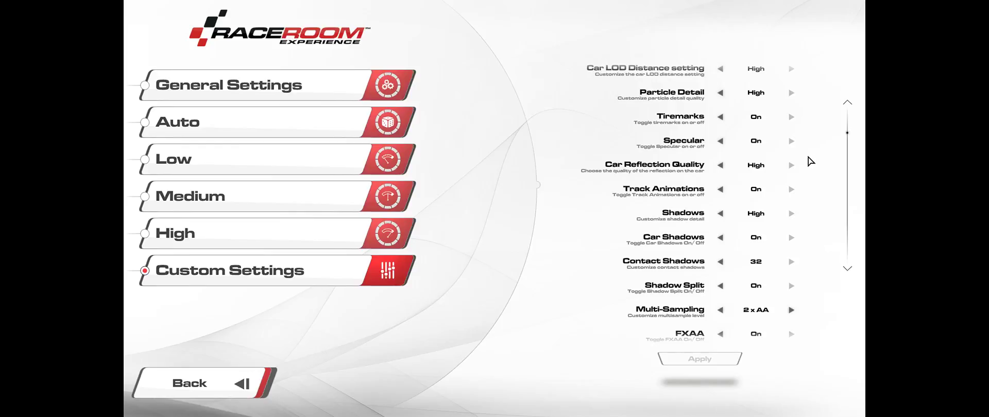
mouse_move(574, 265)
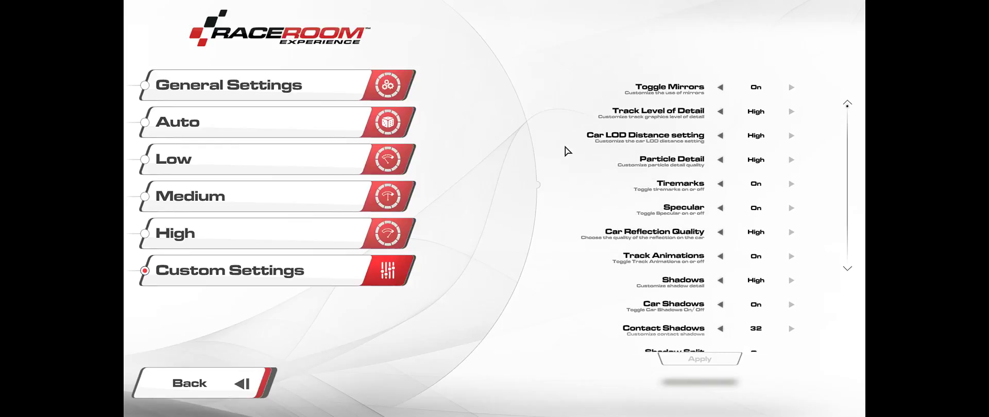
mouse_move(536, 270)
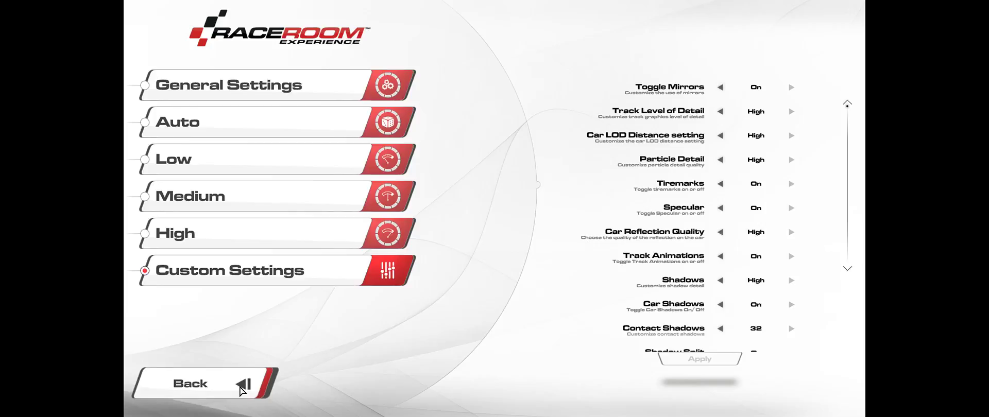
mouse_move(239, 385)
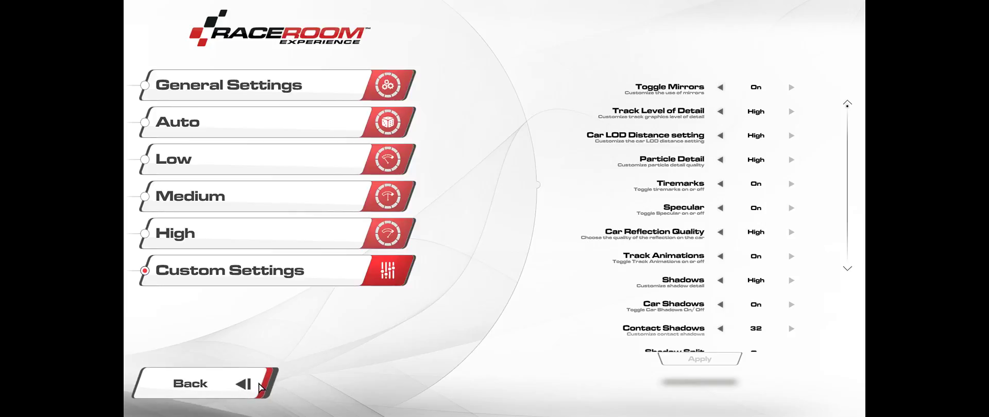
mouse_move(265, 370)
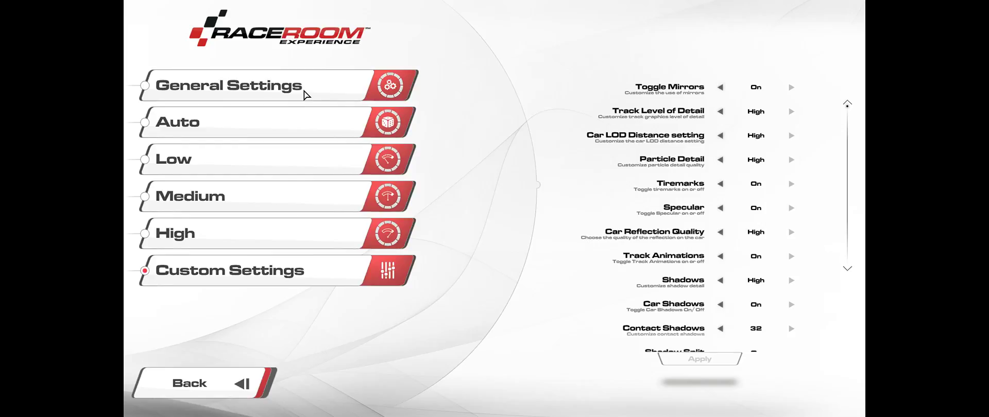
- Switch from Custom Settings to General Settings in the video options menu
click(253, 85)
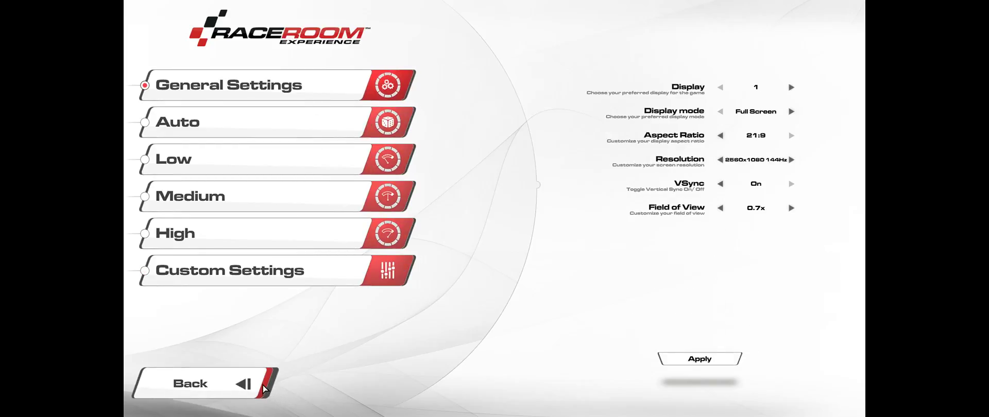
mouse_move(759, 213)
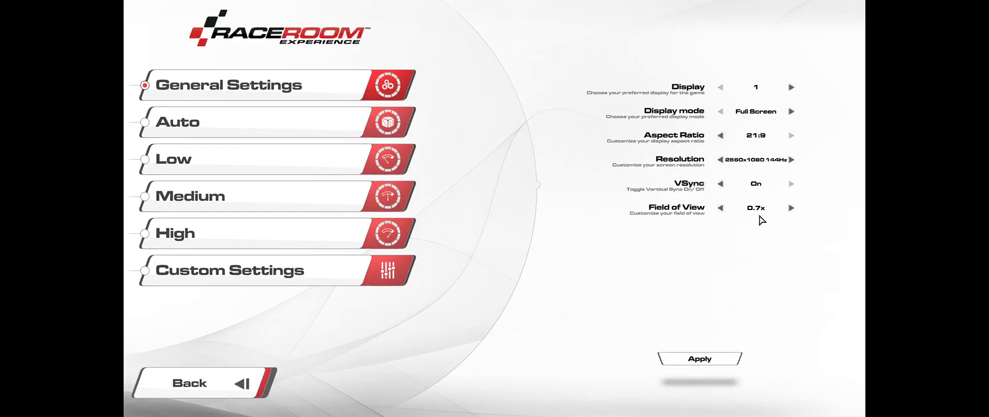
mouse_move(760, 215)
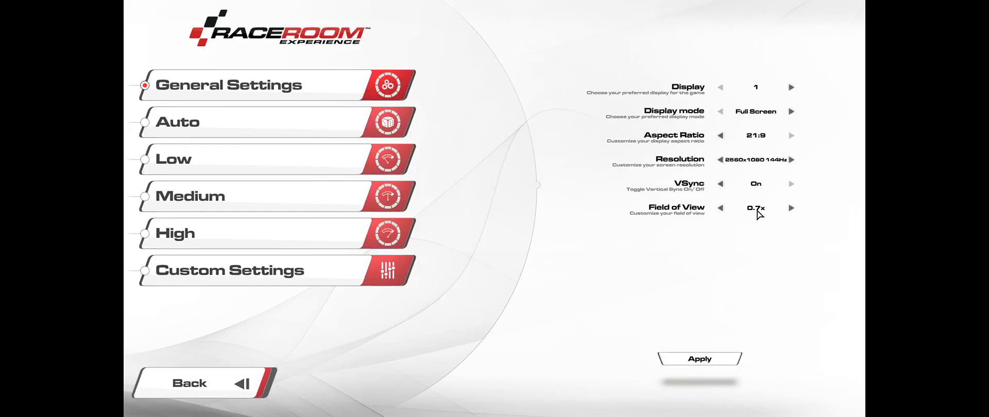
mouse_move(746, 230)
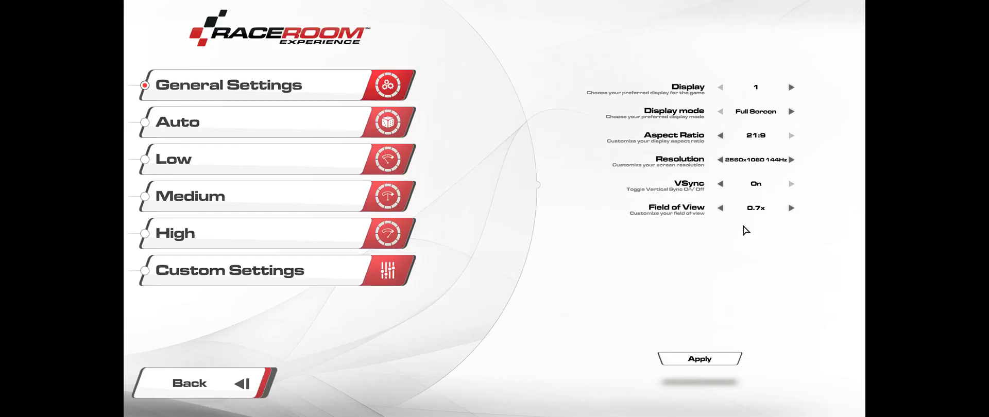
mouse_move(256, 395)
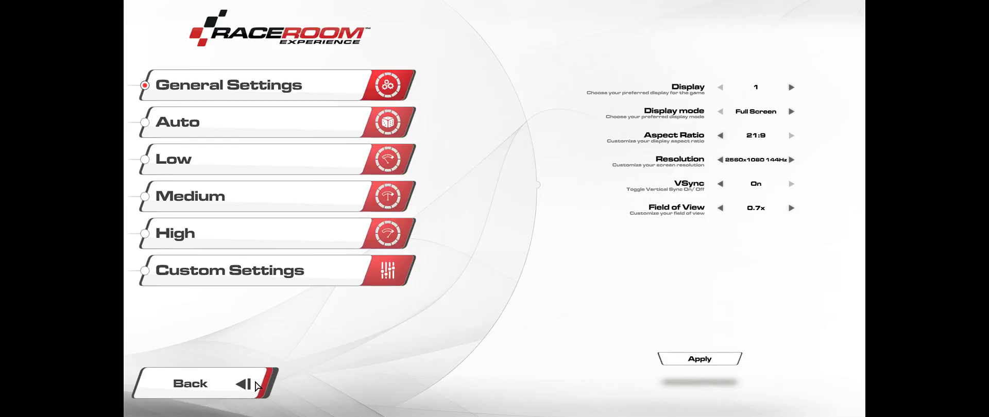
- Go Back from video settings to the options overview
click(190, 383)
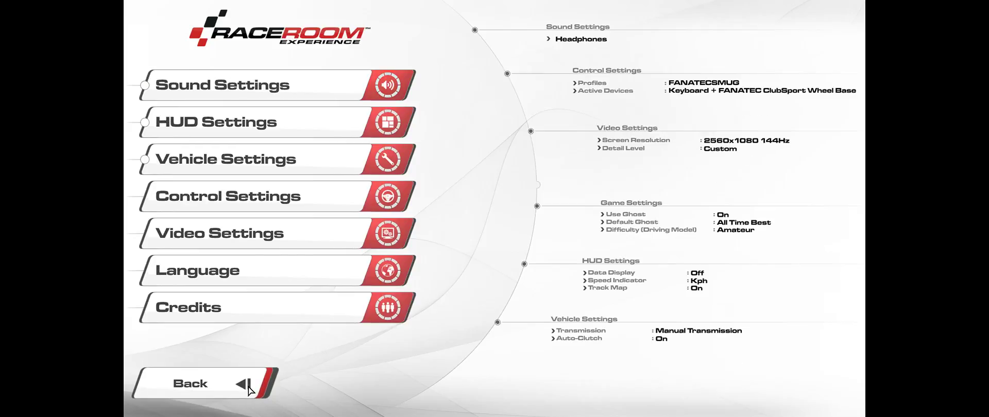